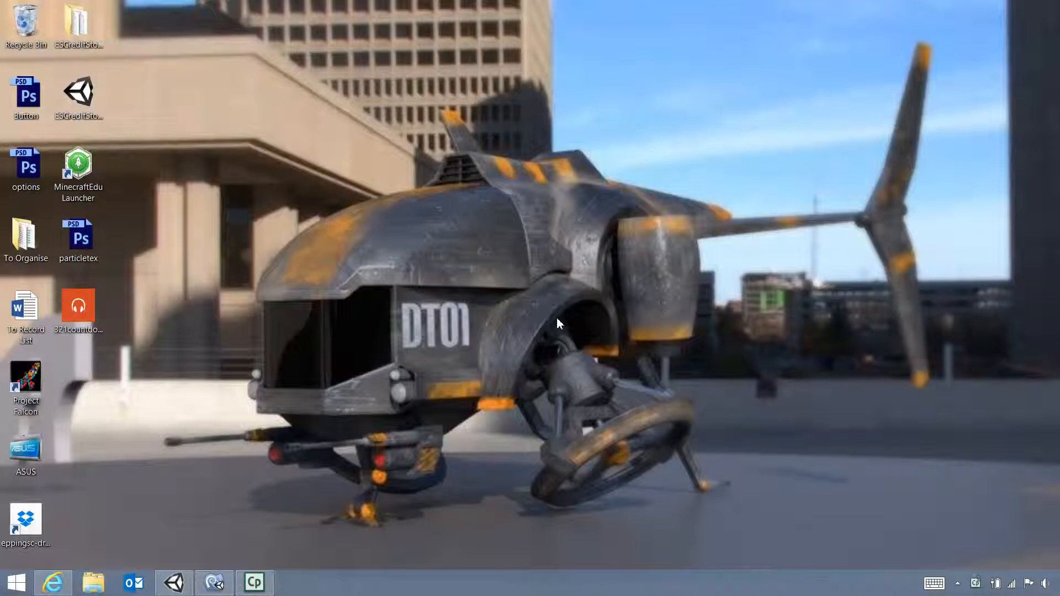
Step: Launch the web browser from the taskbar, landing on the OpenGameArt.org home page
click(53, 581)
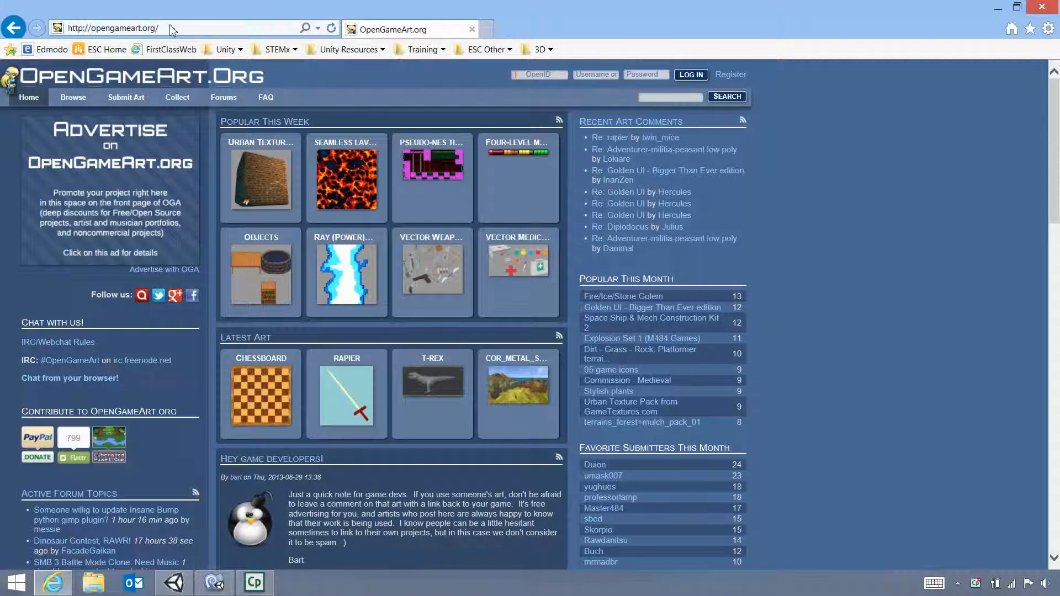
Step: Search Google for "free music" in a new browser tab
click(486, 29)
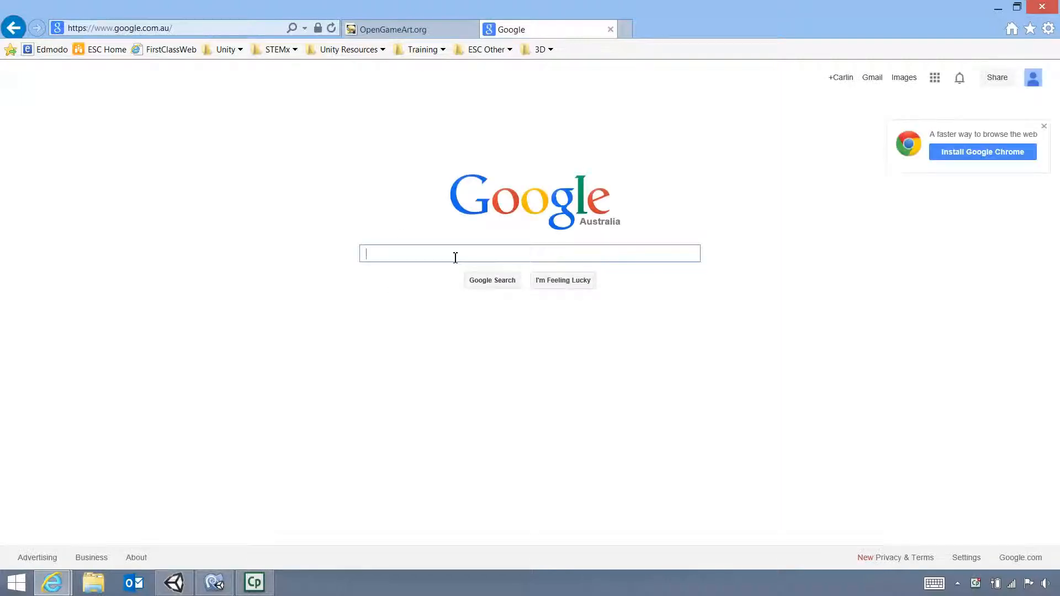
text(free music)
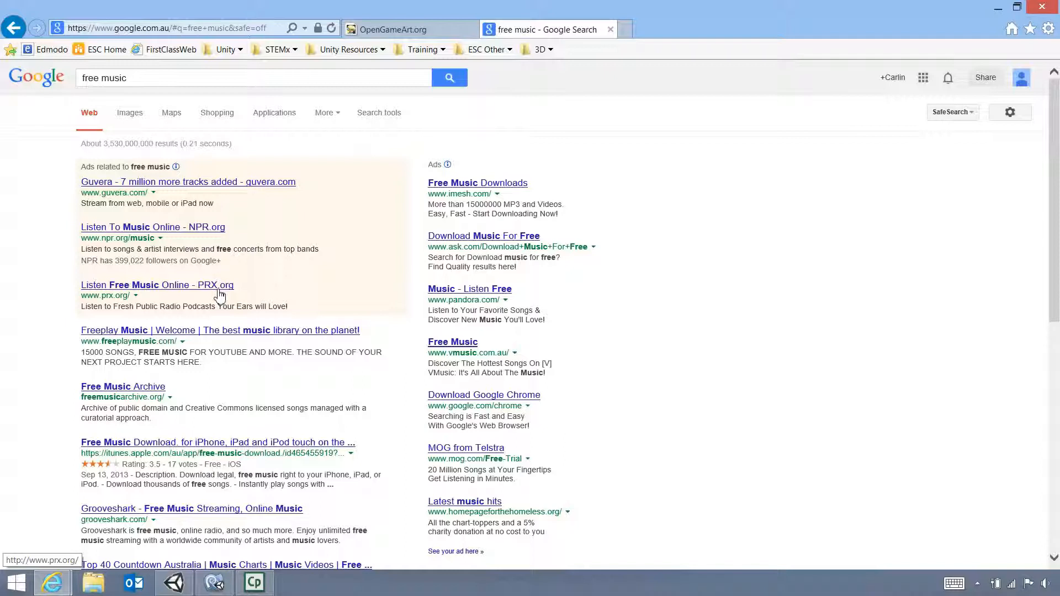
mouse_move(421, 35)
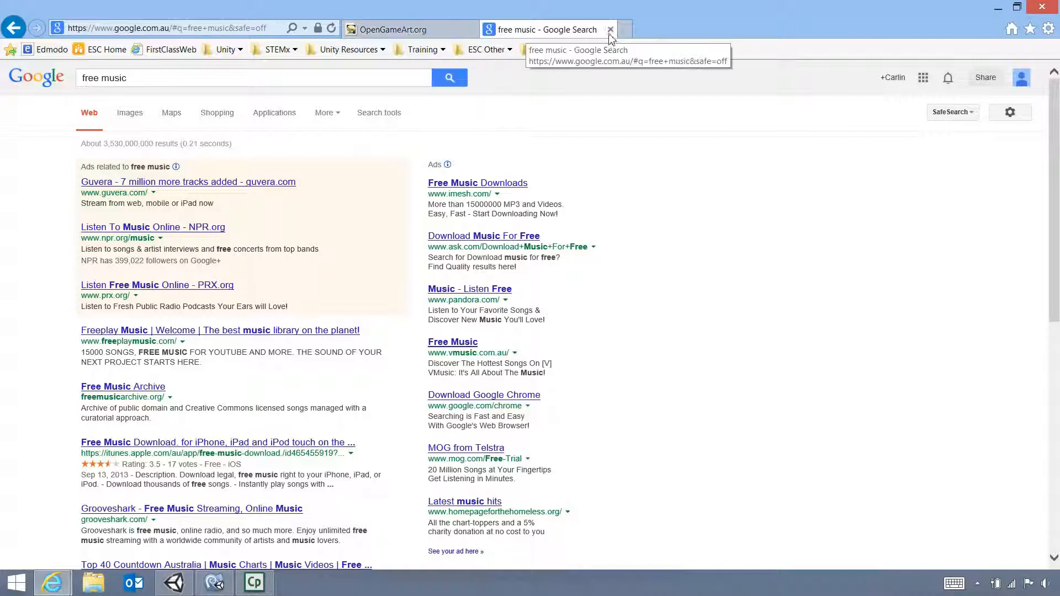
Step: Close the Google tab and return to OpenGameArt.org's home page at the Browse menu
click(409, 28)
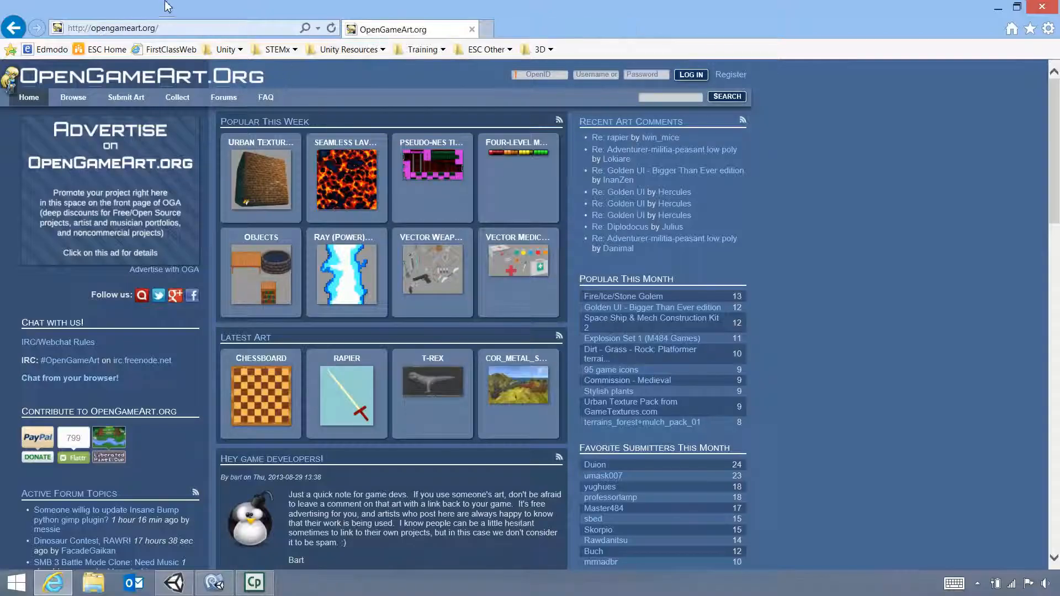
click(168, 28)
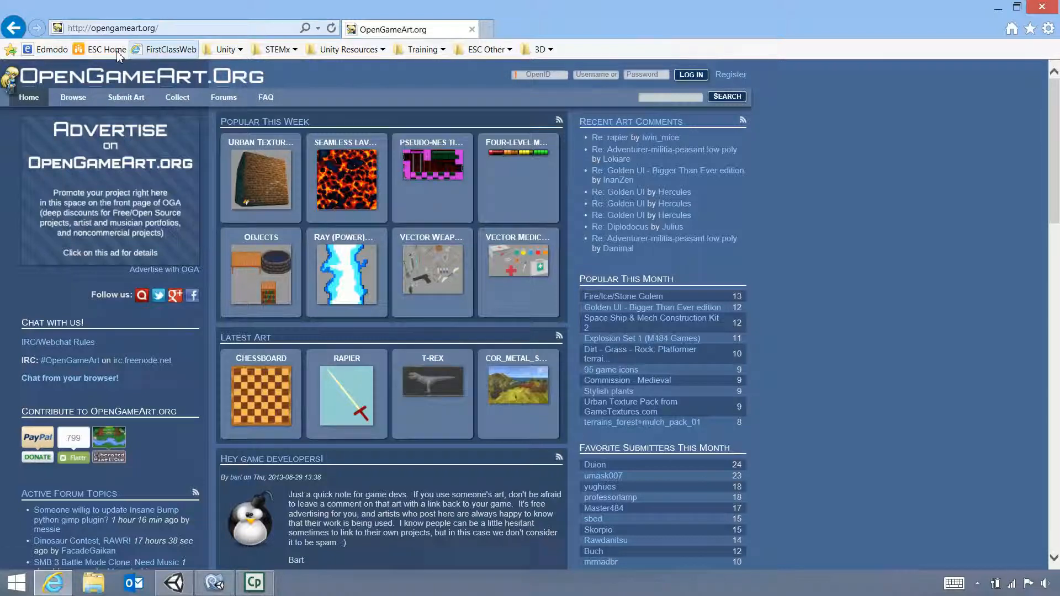
click(73, 97)
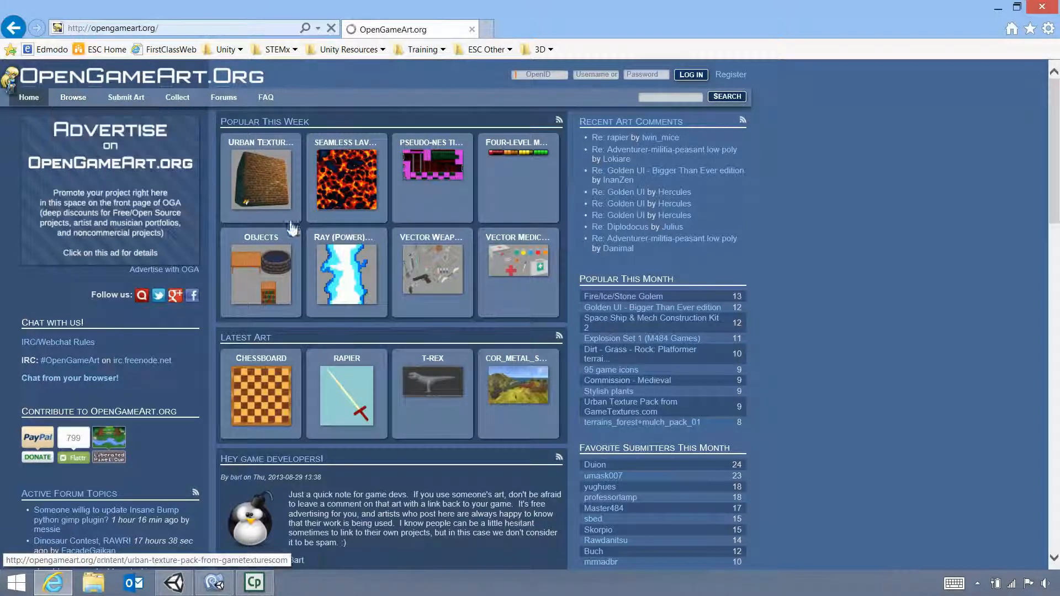
Step: List all Music submissions via Browse > Music on OpenGameArt.org
click(73, 98)
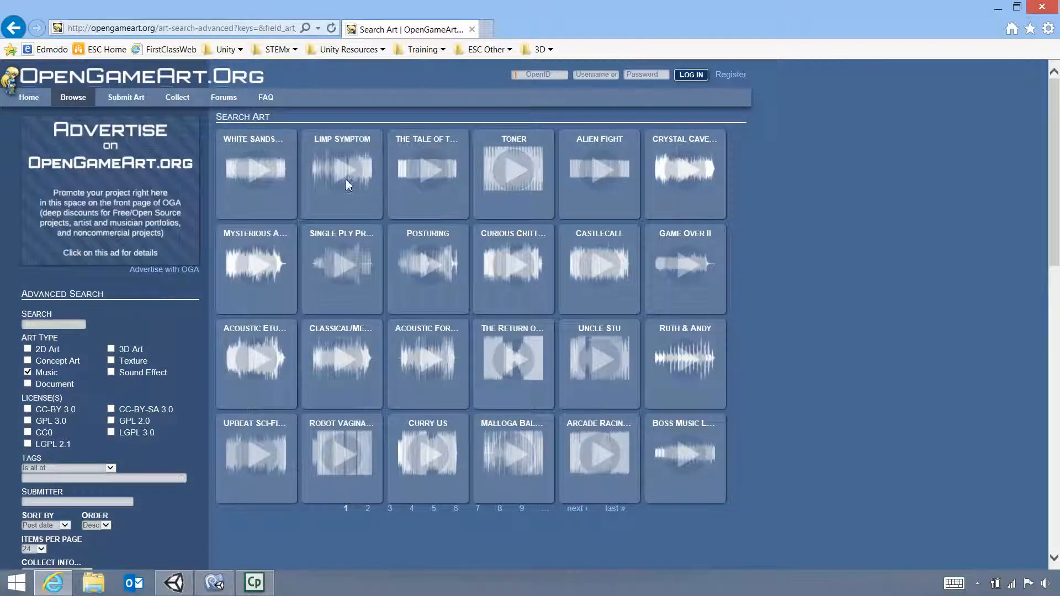
mouse_move(602, 357)
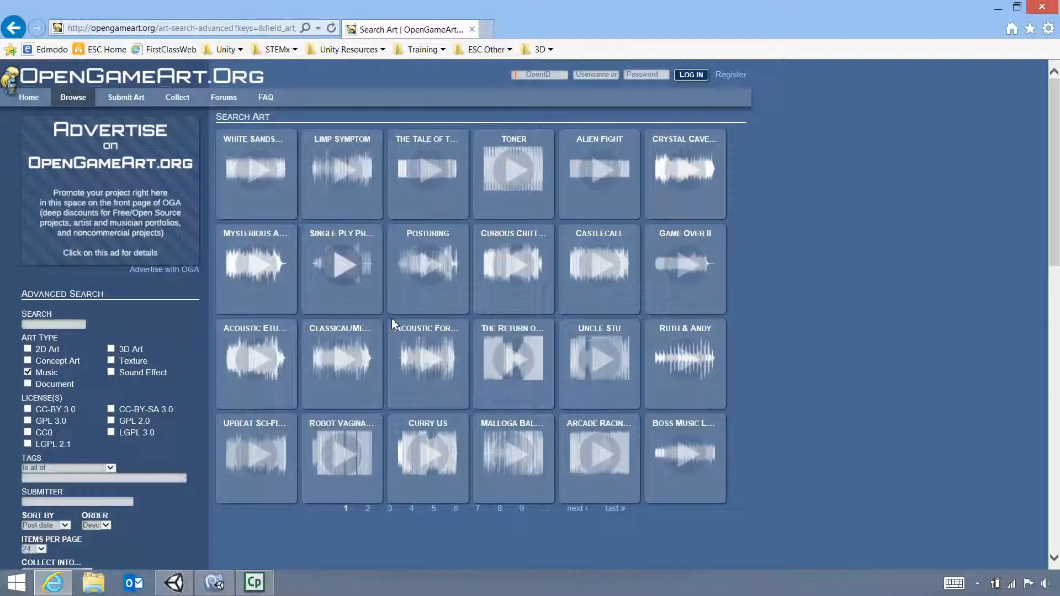
mouse_move(683, 369)
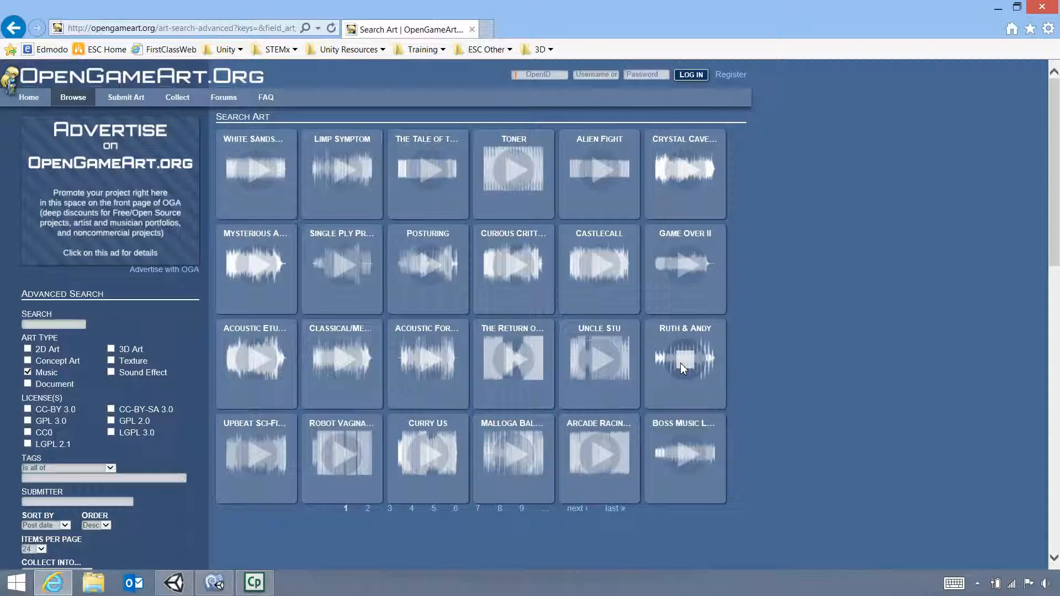
mouse_move(689, 365)
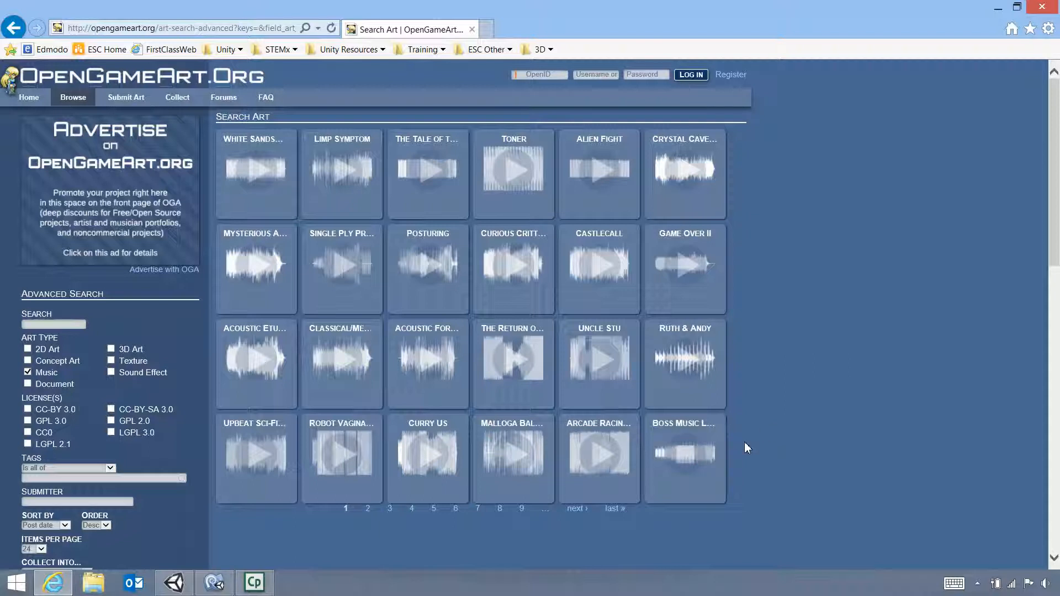
mouse_move(743, 451)
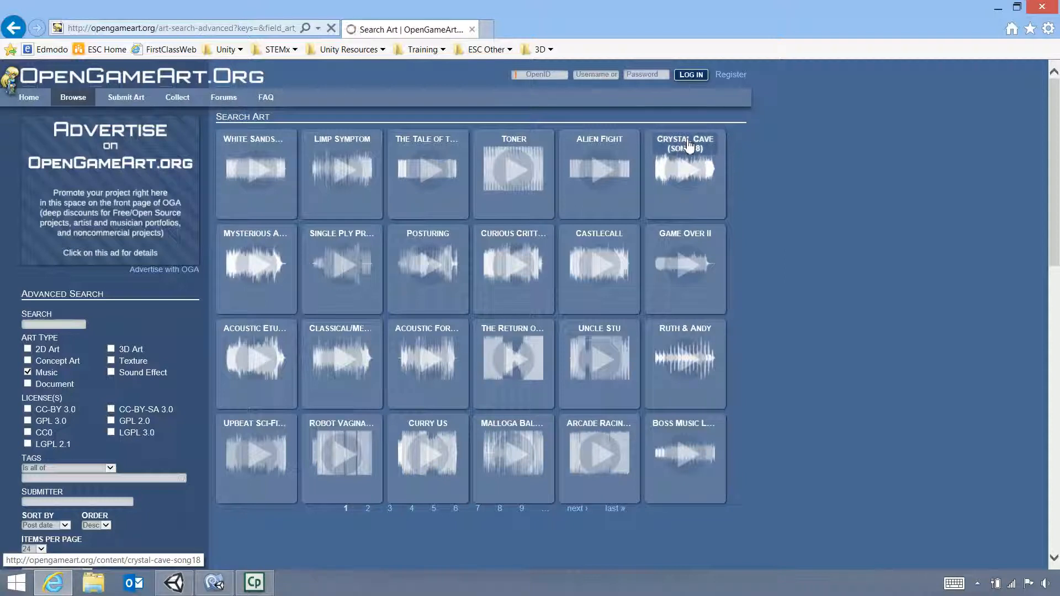
Step: Open the Crystal Cave (song18) track page and clear the selected description text
click(685, 140)
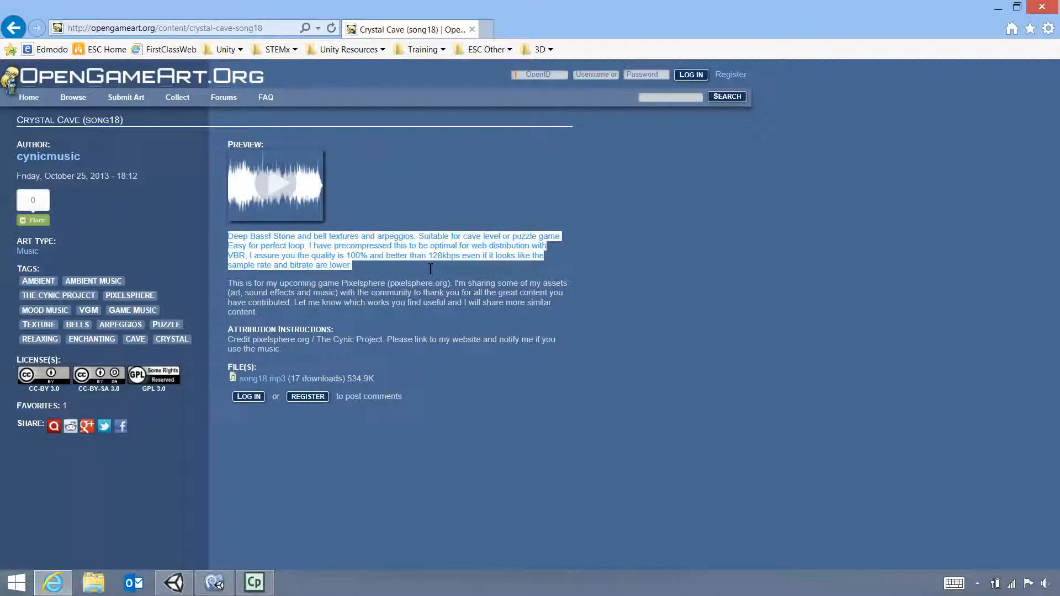
click(503, 321)
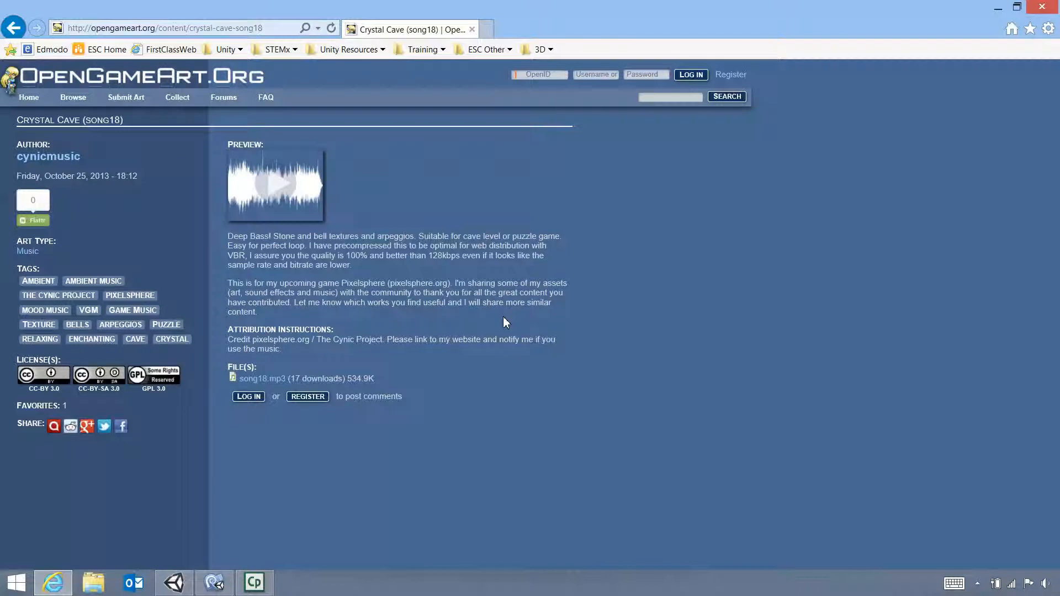
mouse_move(506, 323)
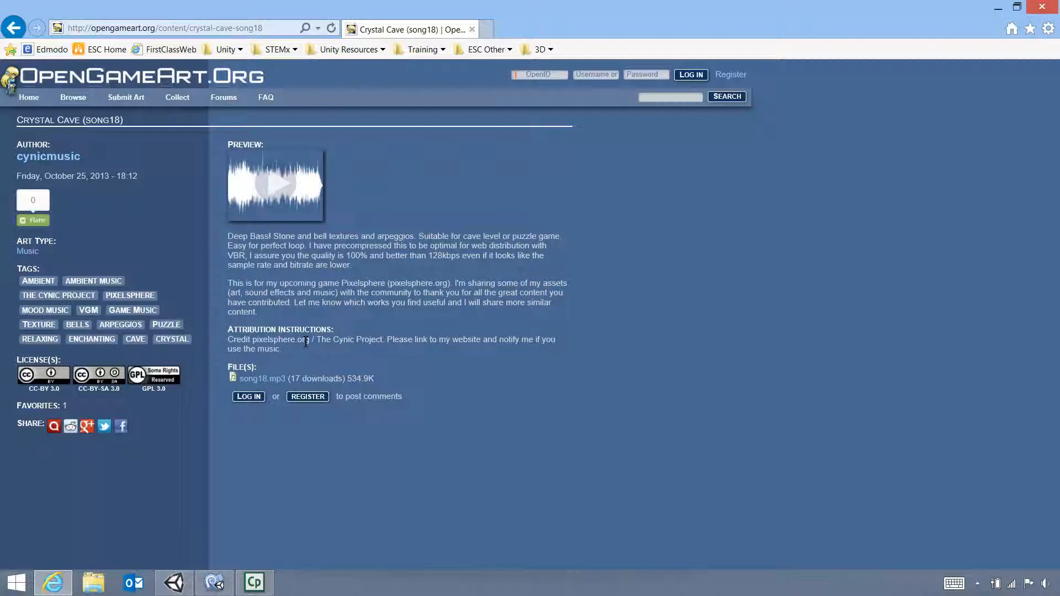
mouse_move(428, 358)
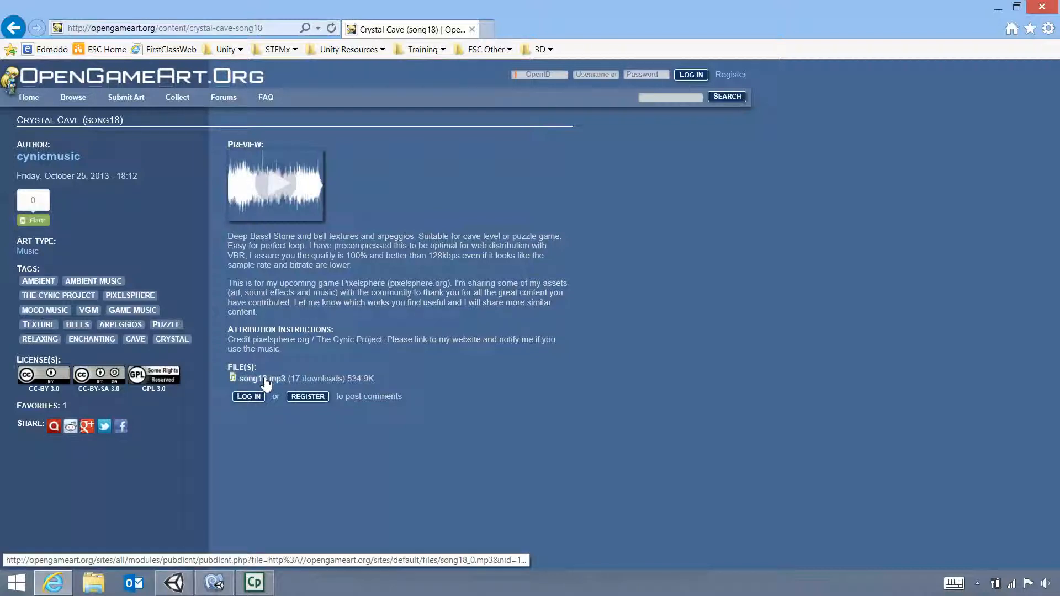
Step: Download song18.mp3 once with the default Save option and check the completed downloads
click(262, 379)
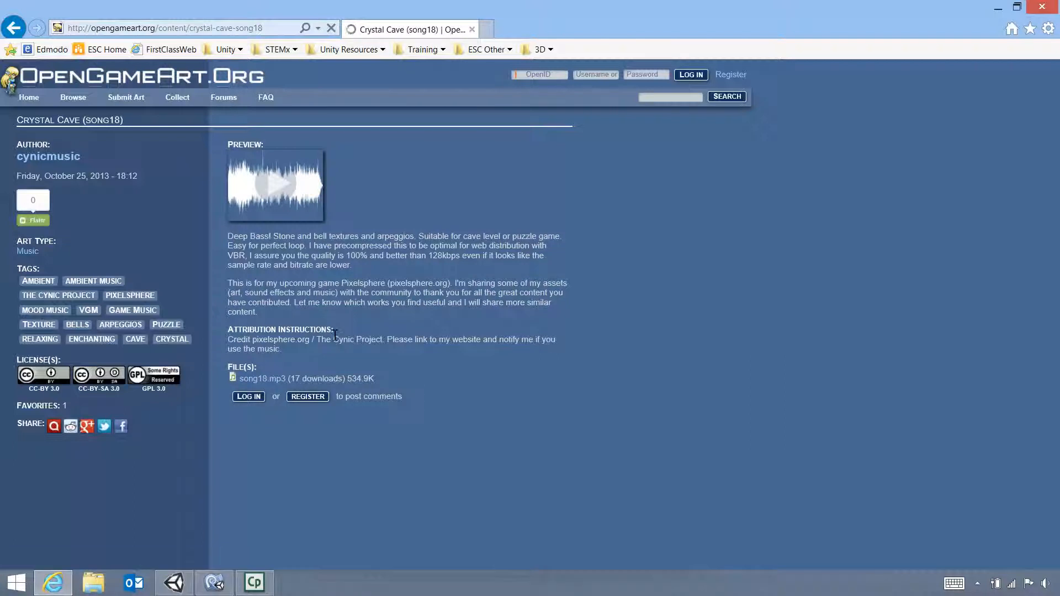
click(263, 378)
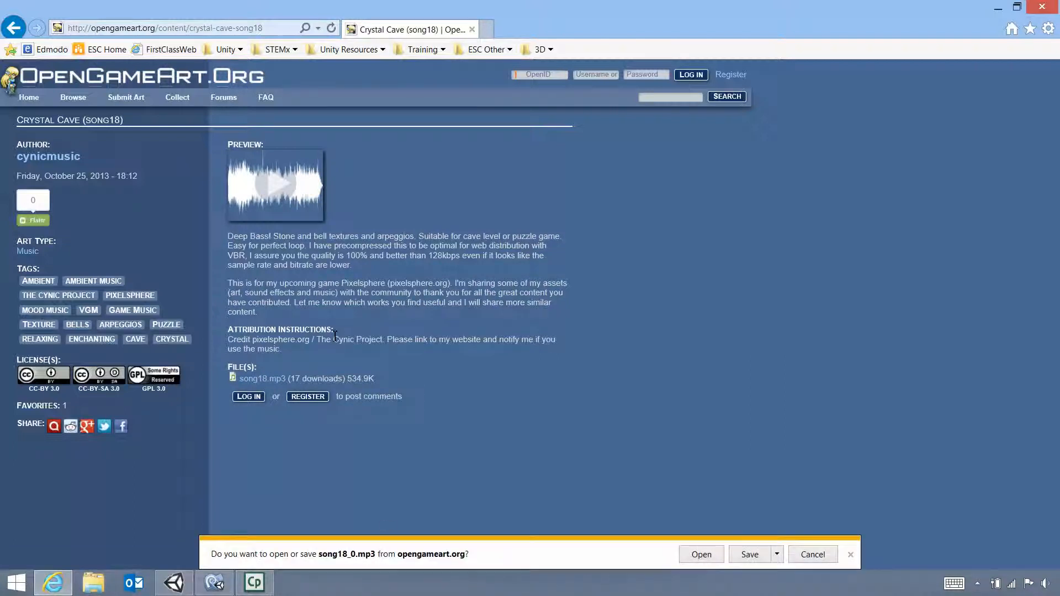
click(776, 554)
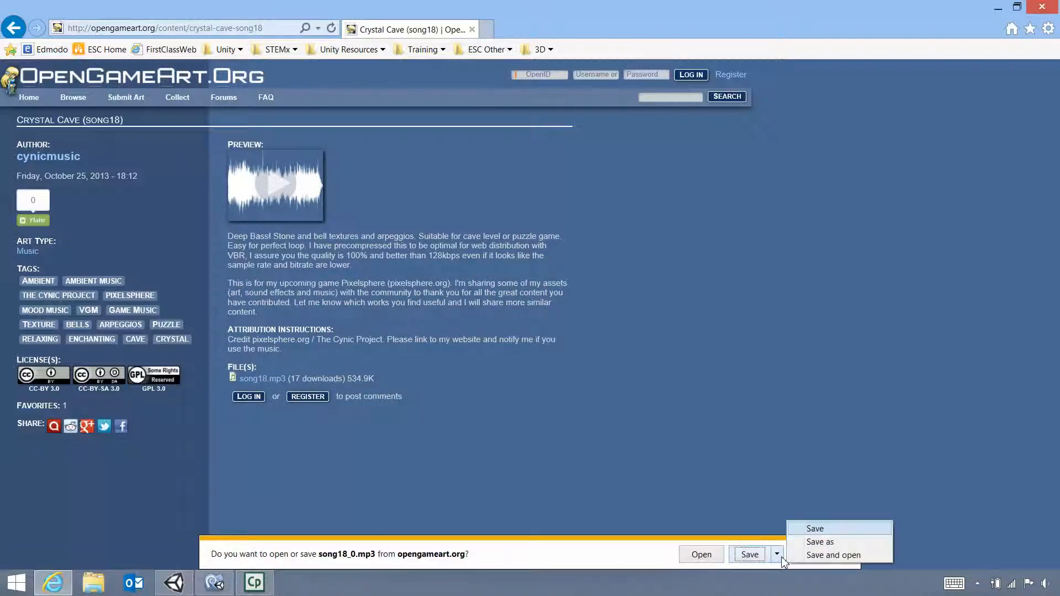
click(815, 527)
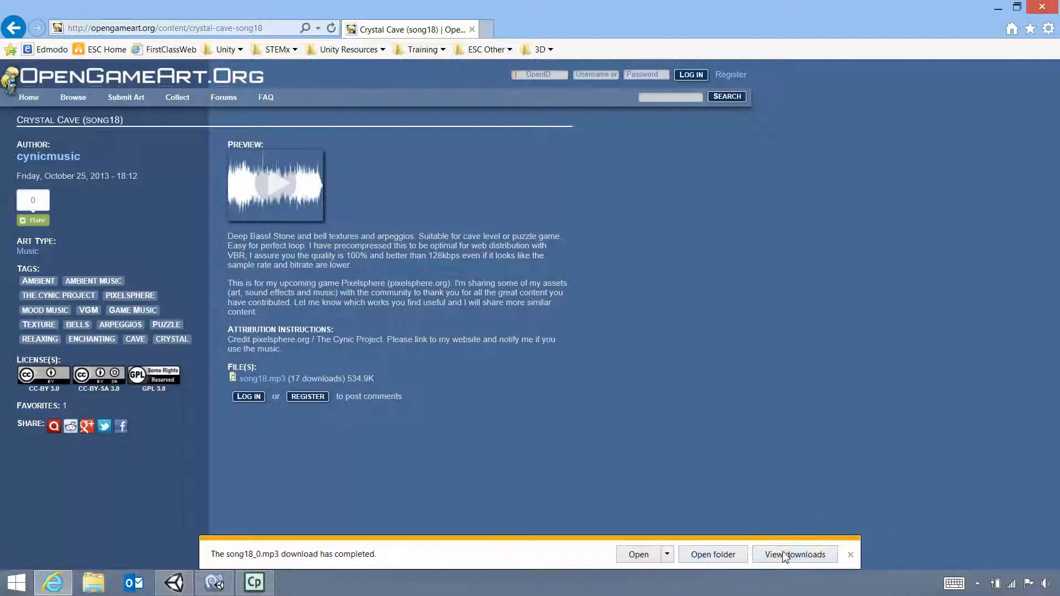
click(850, 555)
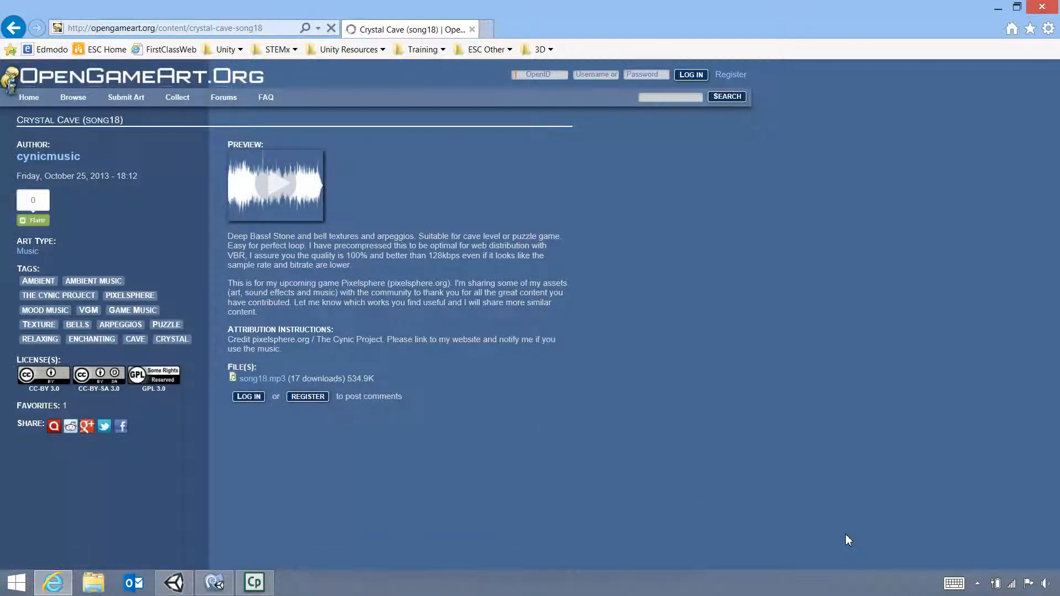
Step: Start a second song18.mp3 download and show its Save, Save as and Save and open choices
click(263, 379)
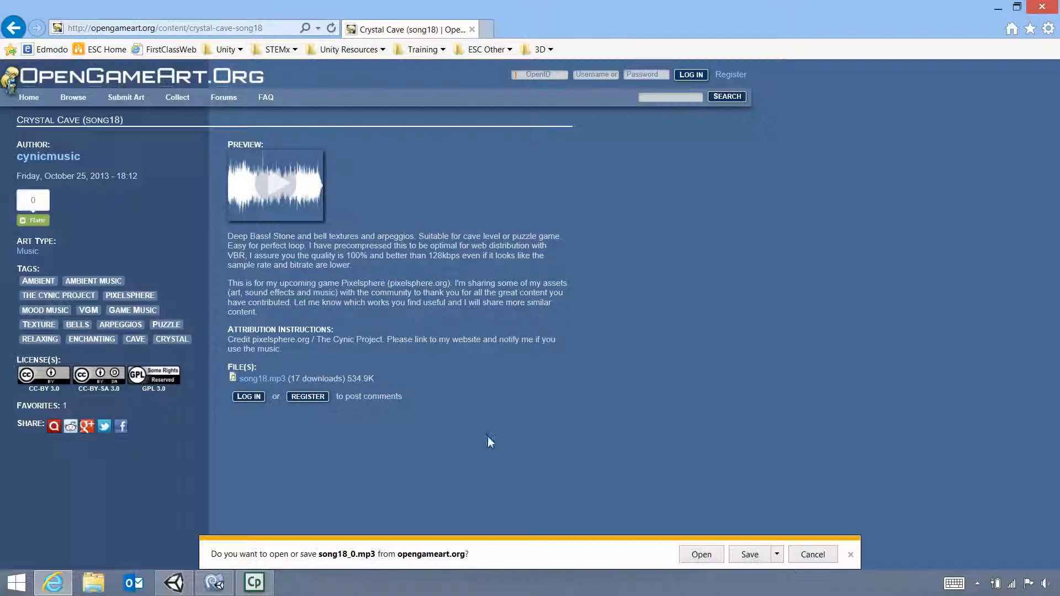
click(776, 554)
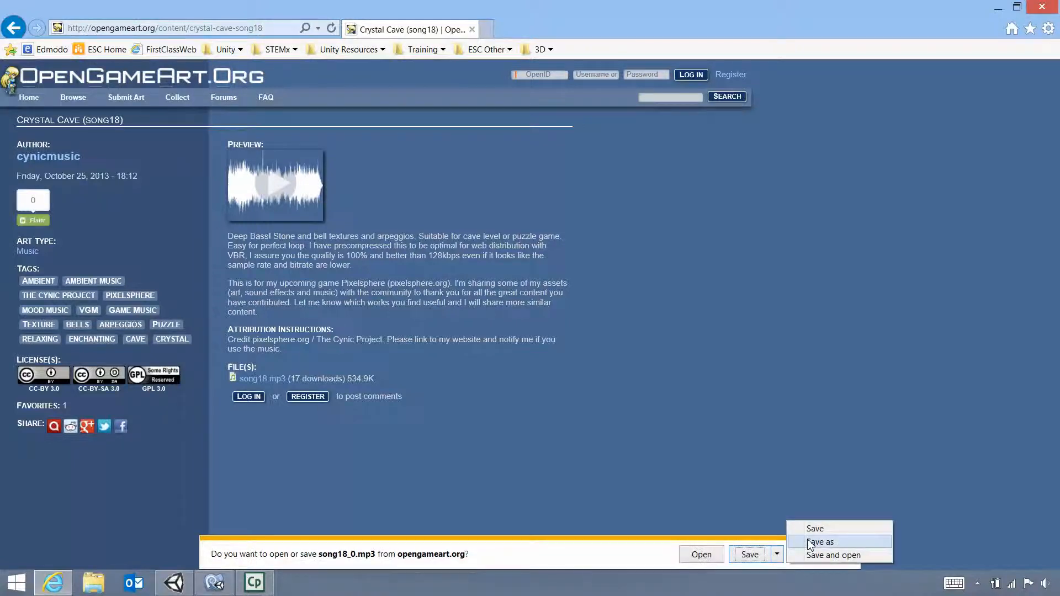
Step: Choose Save as, target the Desktop and name the file crystalcave-opengameart
click(821, 541)
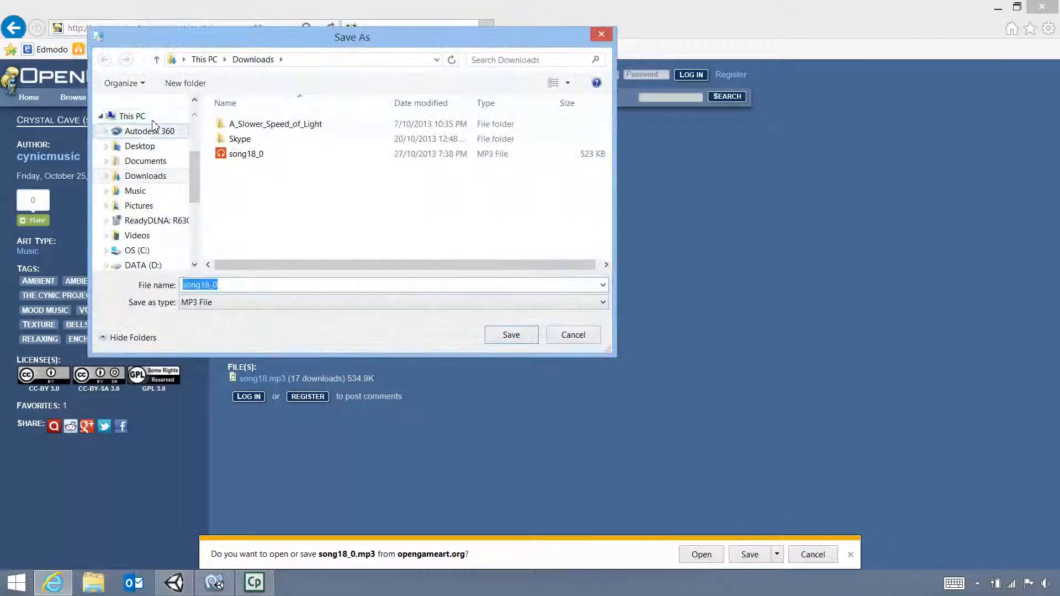
click(140, 146)
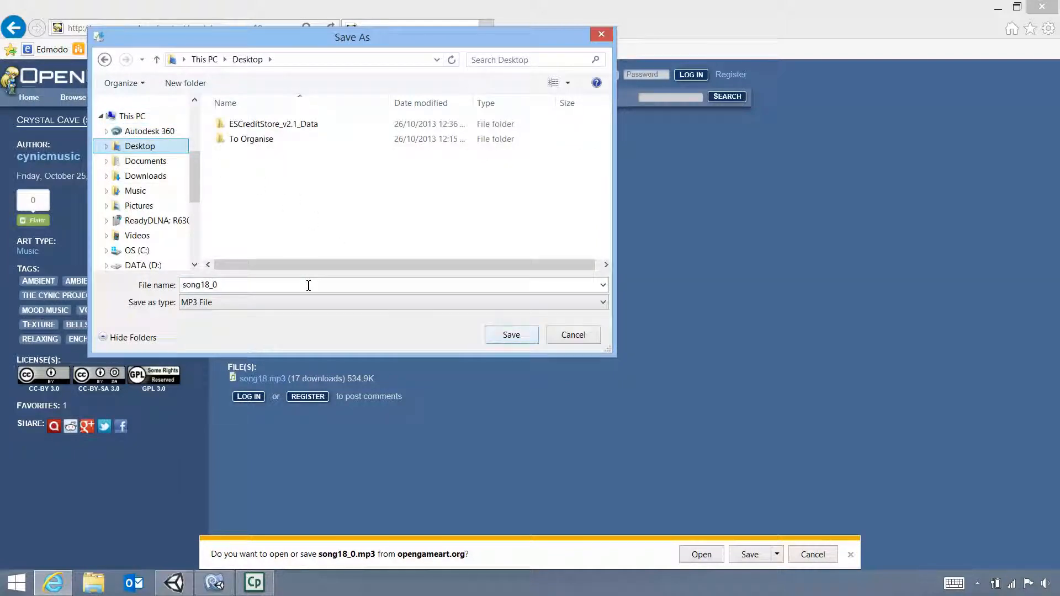
text(crystalcave-opengameart)
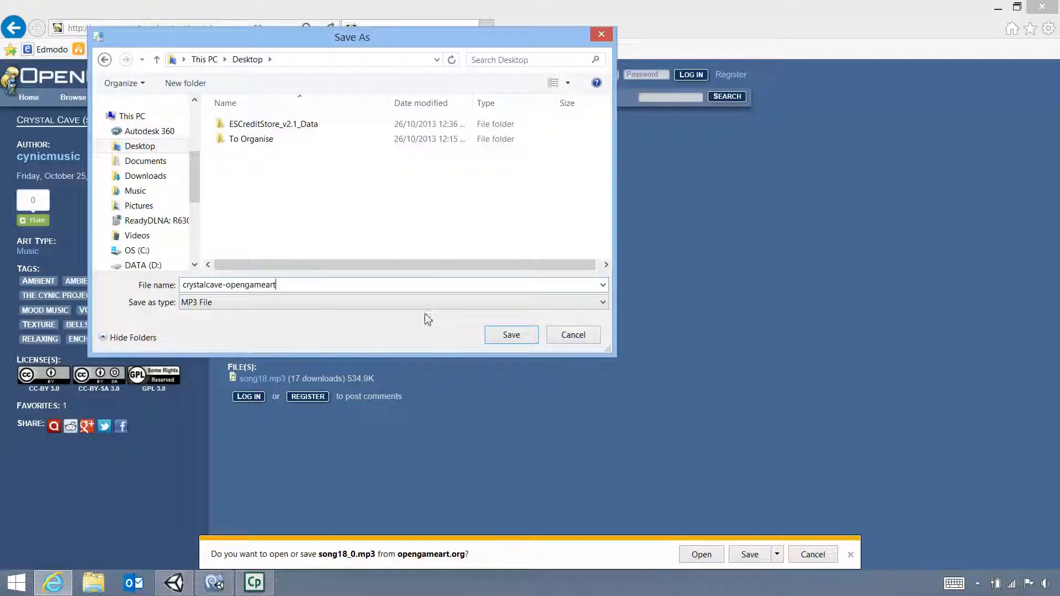
Step: Save the download as crystalcave-opengameart.mp3 on the Desktop
click(510, 334)
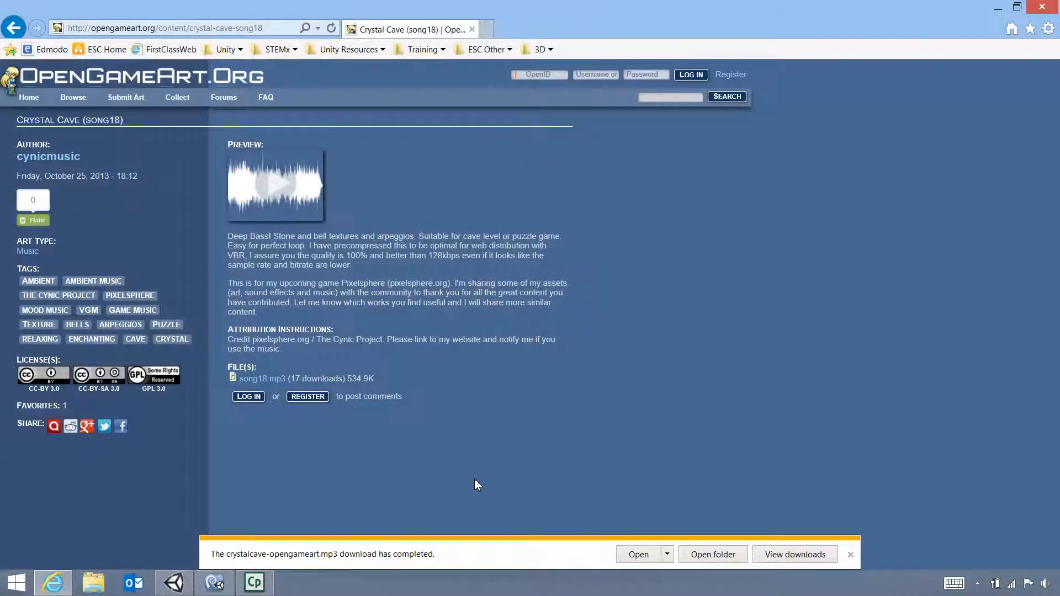
mouse_move(364, 354)
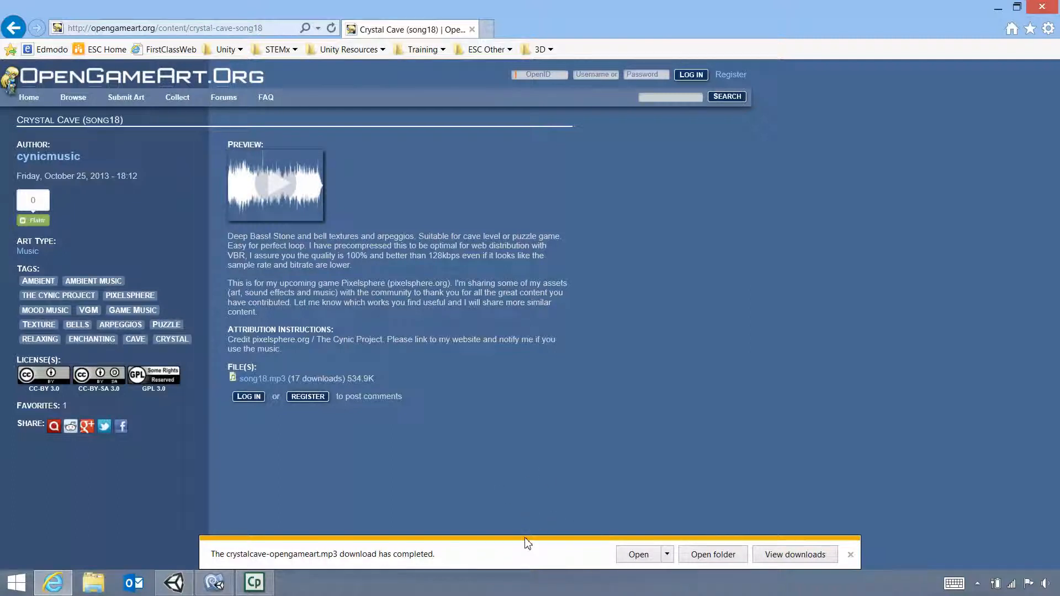
mouse_move(43, 379)
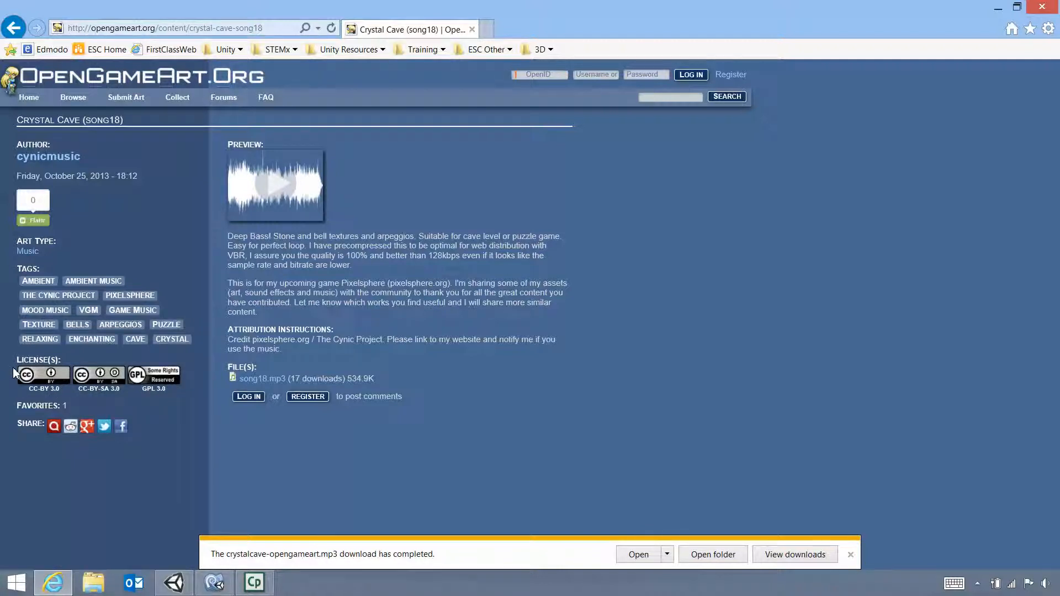
mouse_move(86, 427)
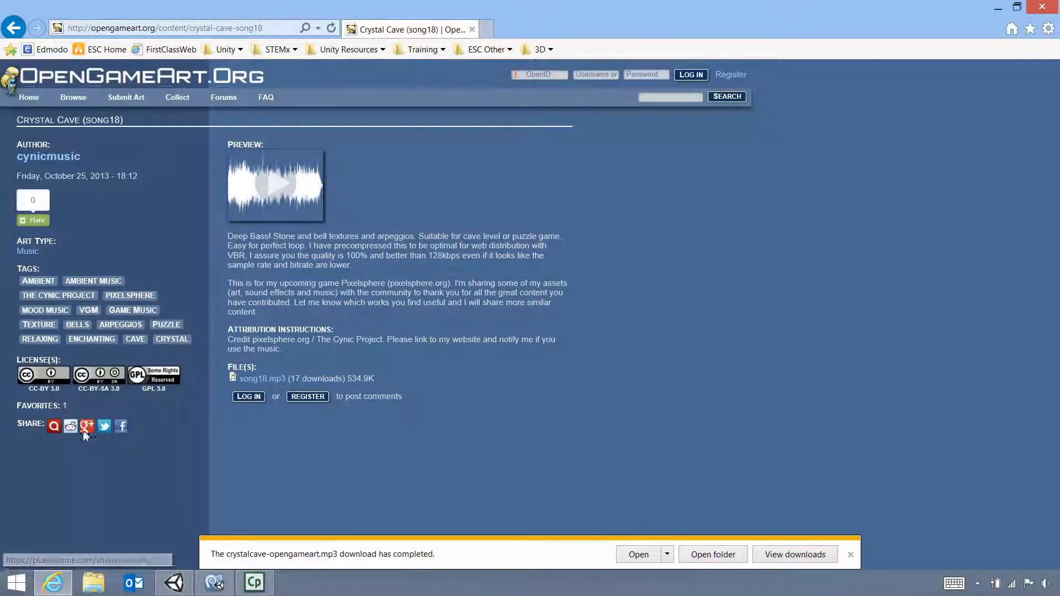
Step: Switch to Unity, open the _audio/Music folder and bring up its context menu
click(173, 582)
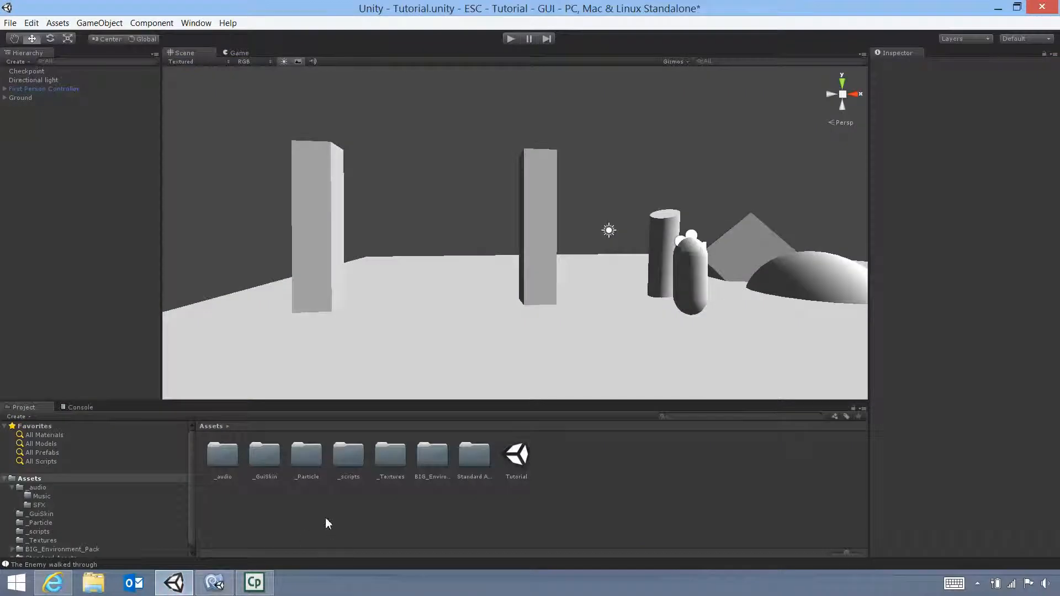
double_click(222, 454)
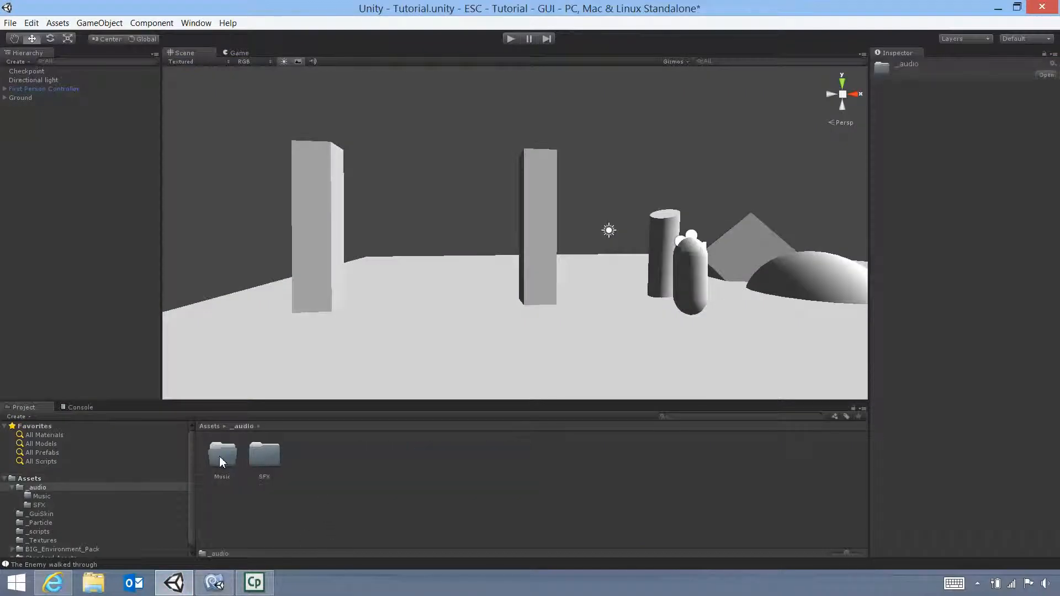
click(222, 455)
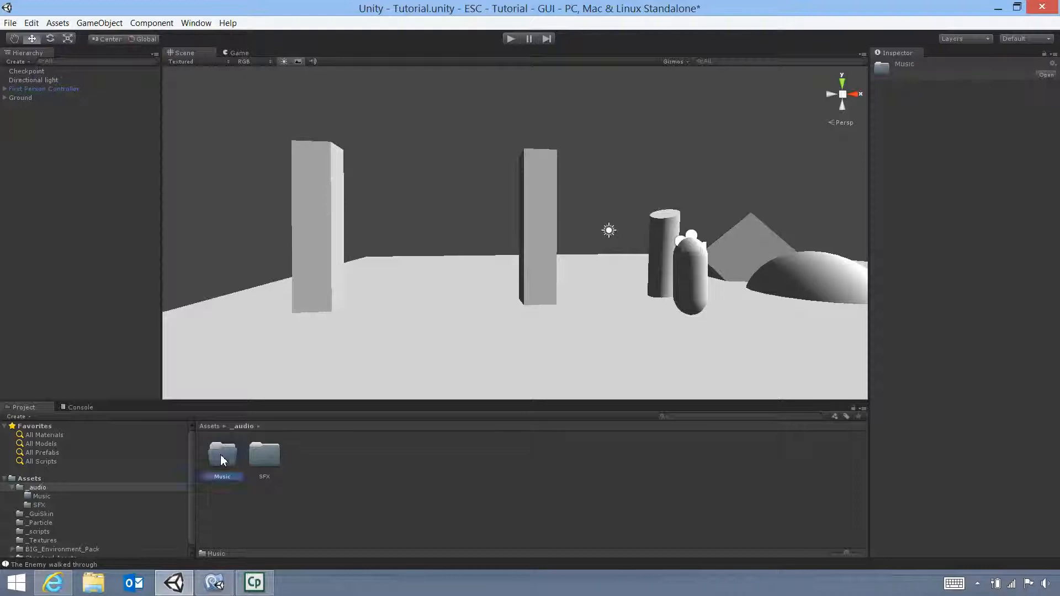
right_click(222, 456)
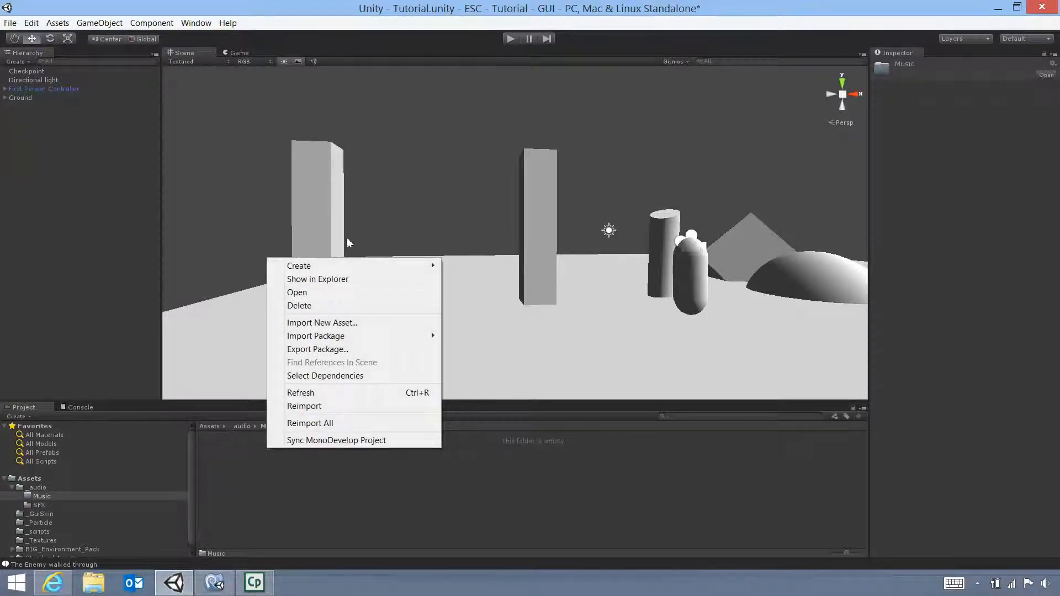
mouse_move(341, 322)
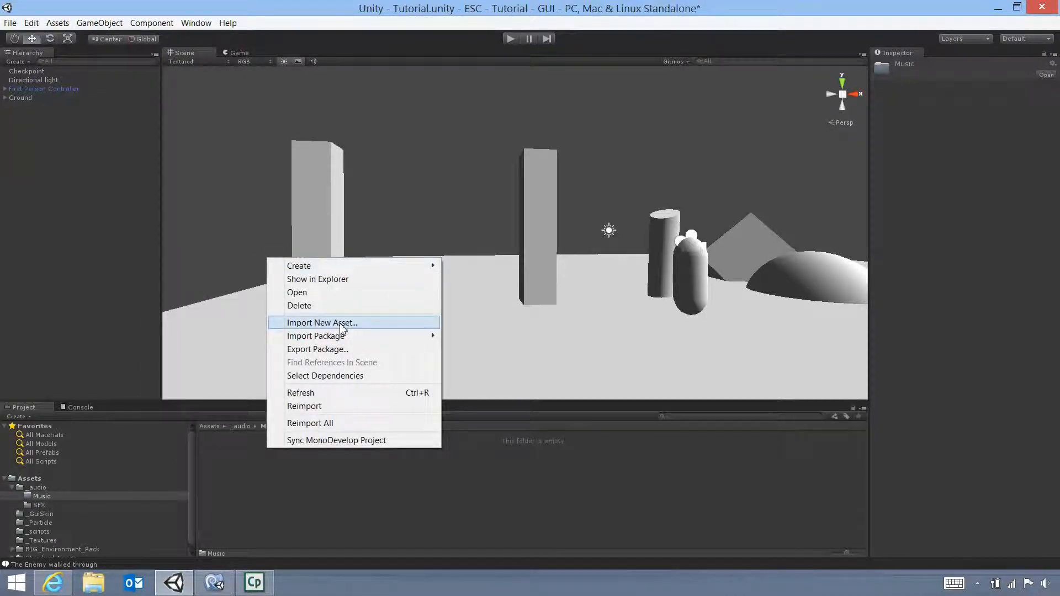
Step: Choose Import New Asset and select crystalcave-opengameart on the Desktop
click(321, 322)
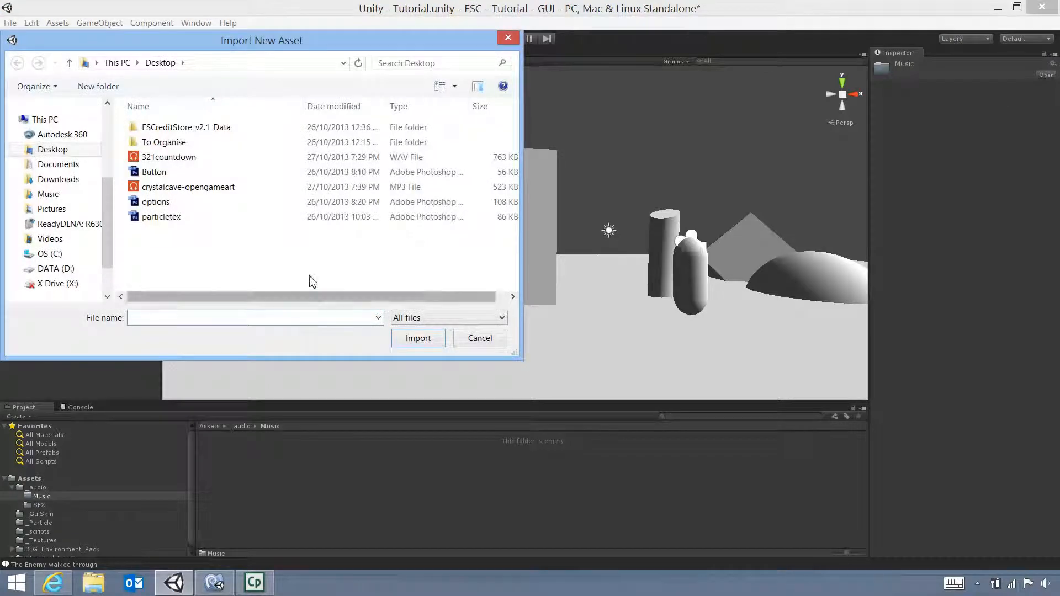
click(156, 201)
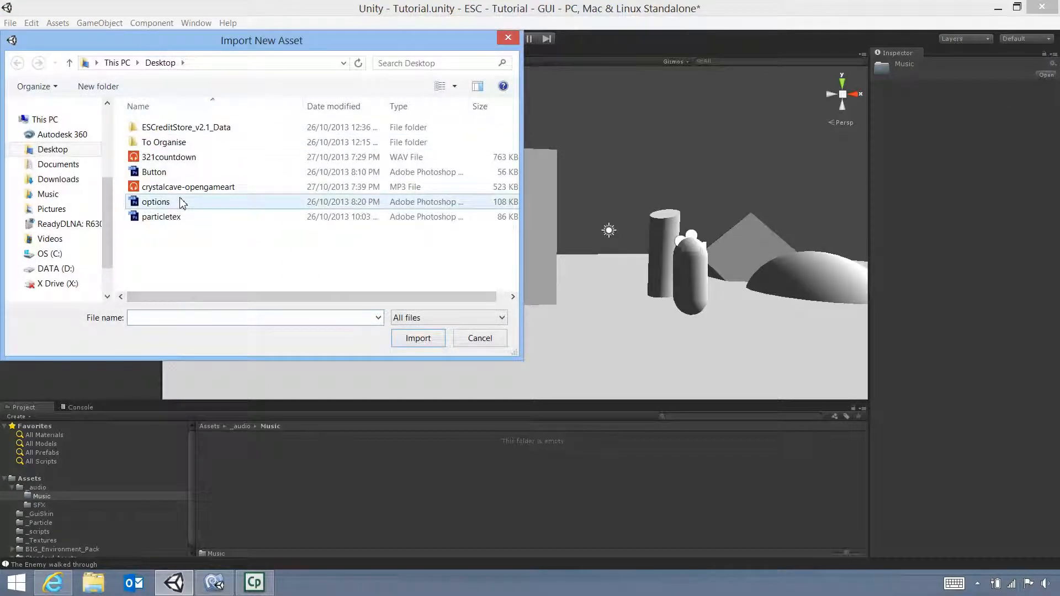
click(188, 187)
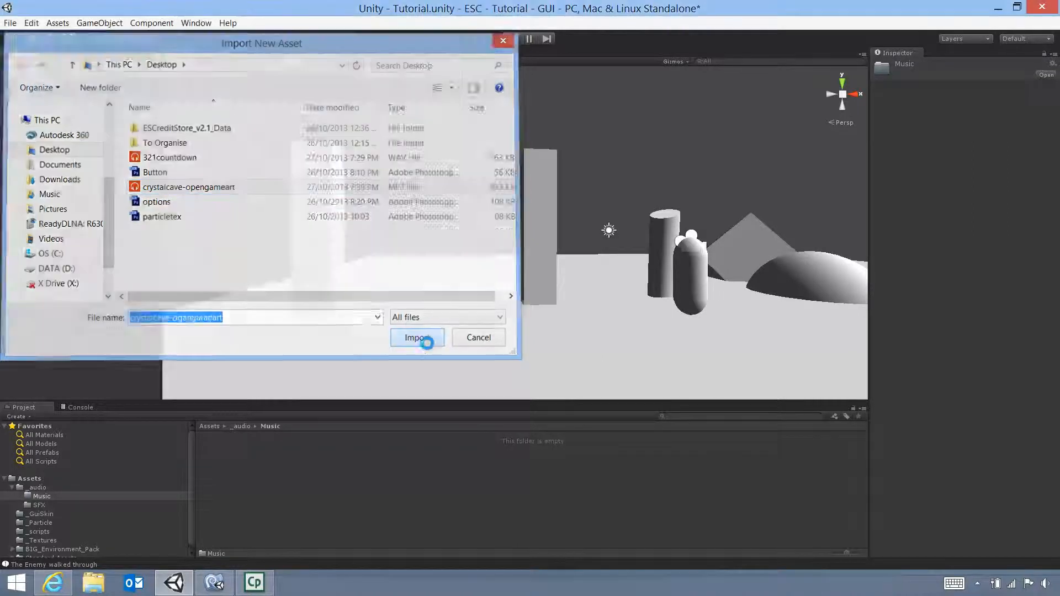
Step: Import crystalcave-opengameart.mp3 into _audio/Music and play its Inspector preview
click(416, 338)
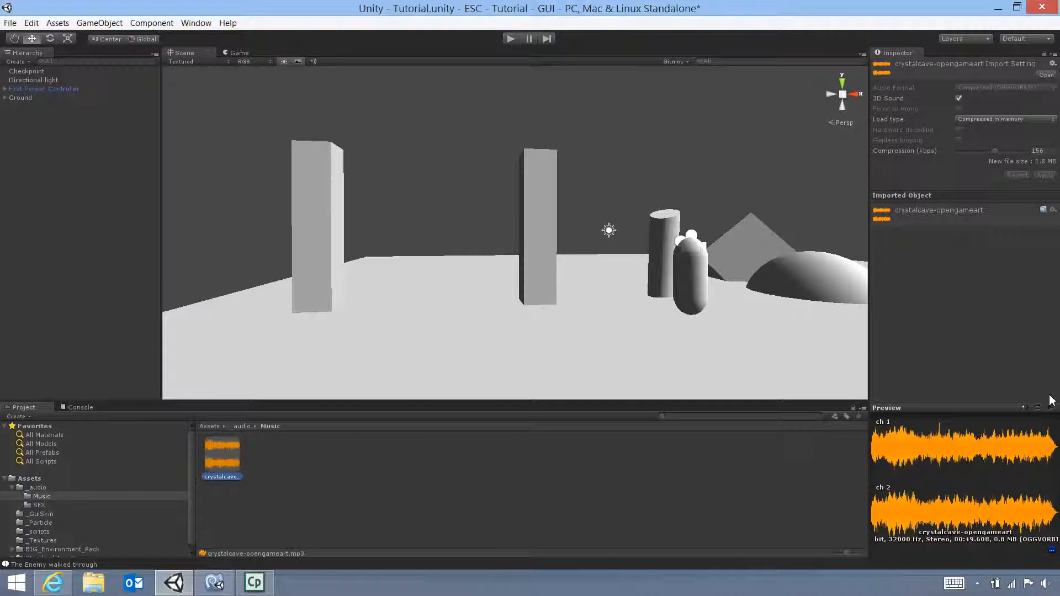
mouse_move(1051, 416)
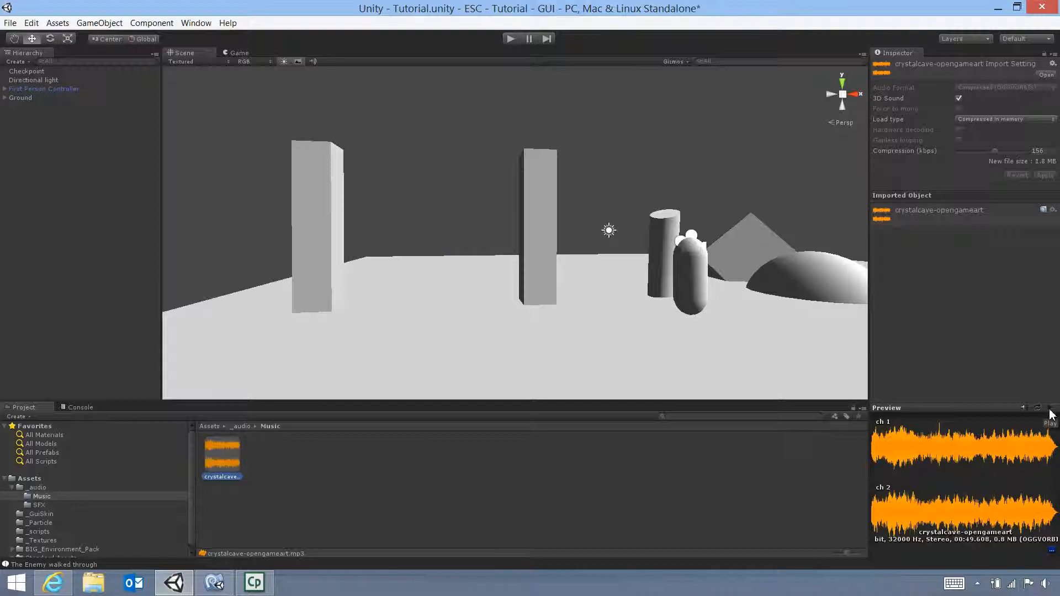
click(1051, 422)
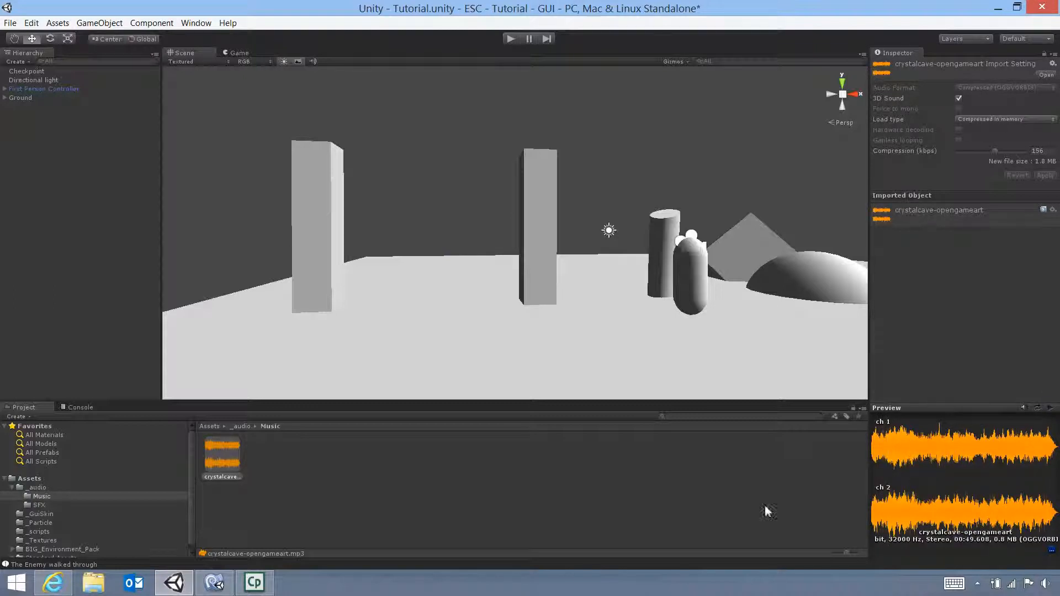
mouse_move(395, 494)
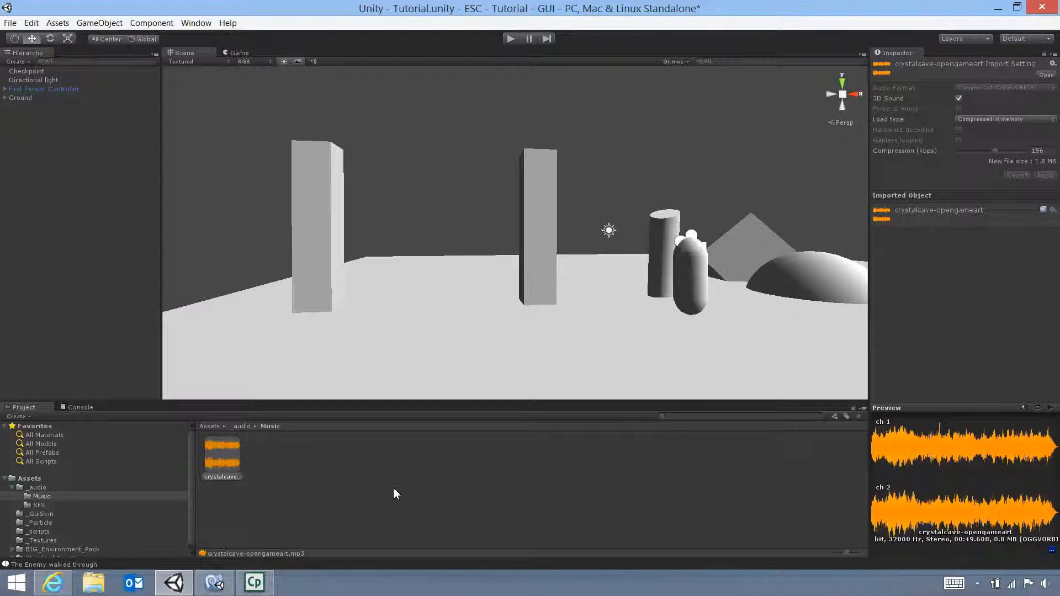